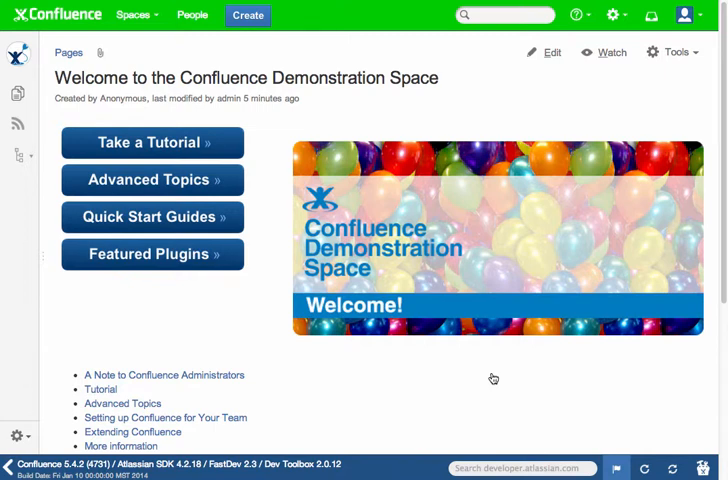
{"action": "mouse_move", "coordinate": [371, 355]}
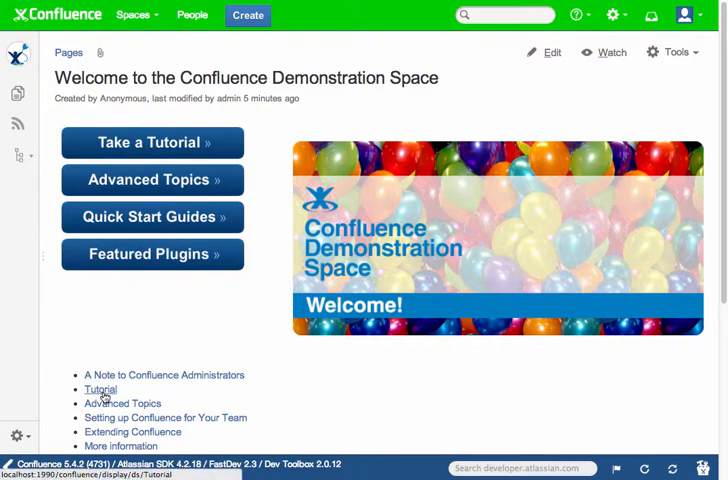
{"action": "mouse_move", "coordinate": [83, 353]}
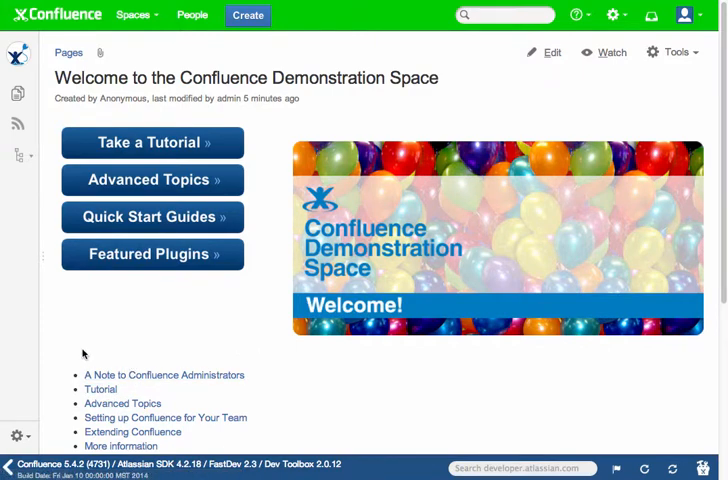
- Open the Demonstration Space's Look and Feel settings from Space Tools
{"action": "left_click", "coordinate": [17, 437]}
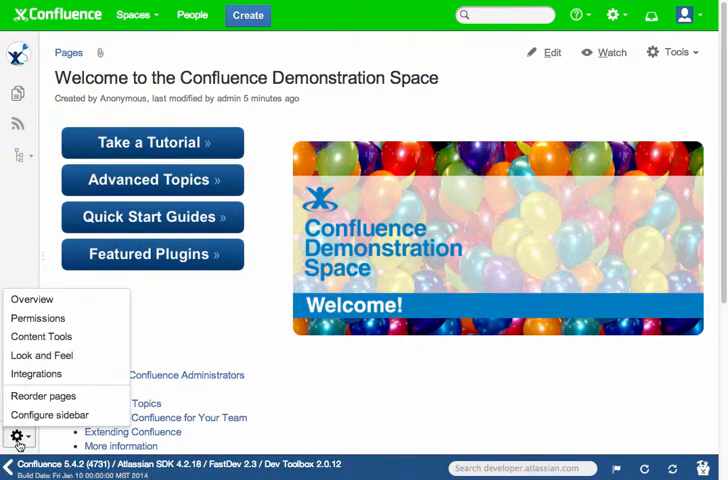
{"action": "mouse_move", "coordinate": [41, 355]}
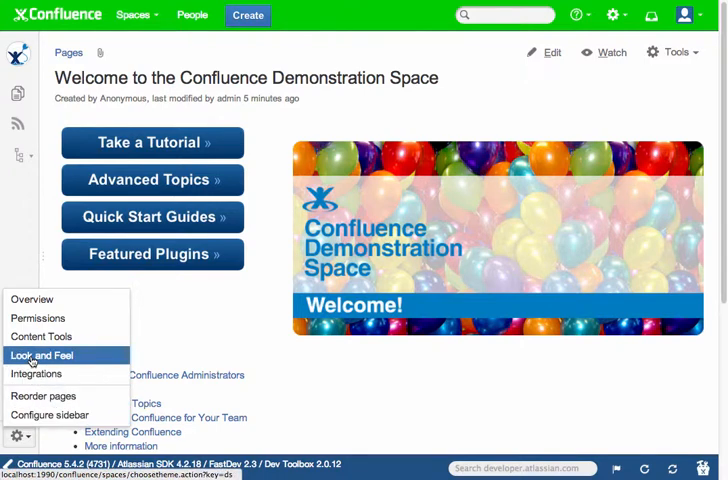
{"action": "left_click", "coordinate": [41, 355]}
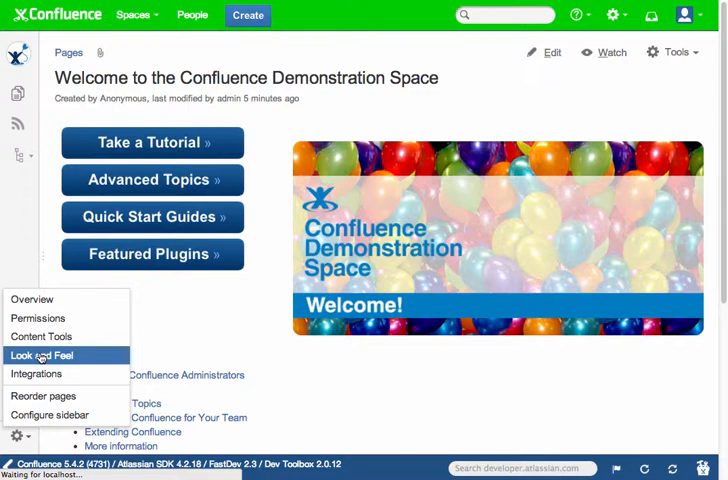
{"action": "left_click", "coordinate": [42, 355]}
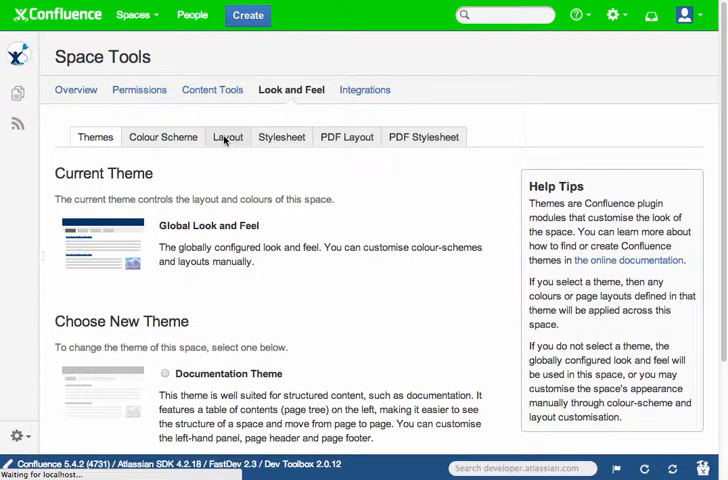
{"action": "mouse_move", "coordinate": [237, 184]}
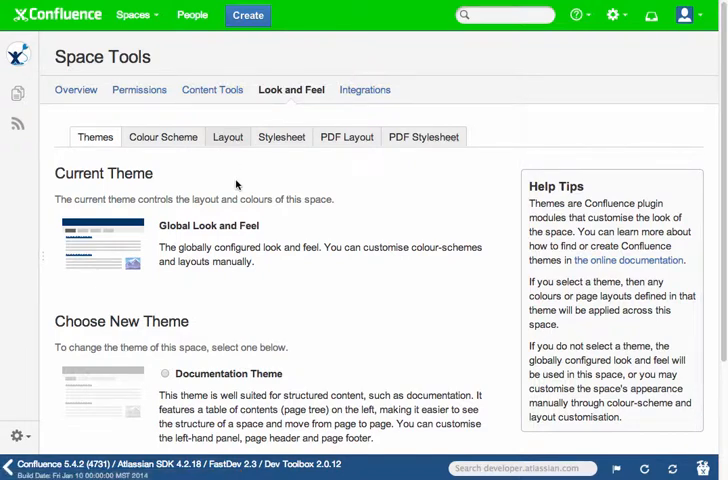
- Edit the Page Layout decorator under Content Layouts on the Layout tab
{"action": "left_click", "coordinate": [227, 137]}
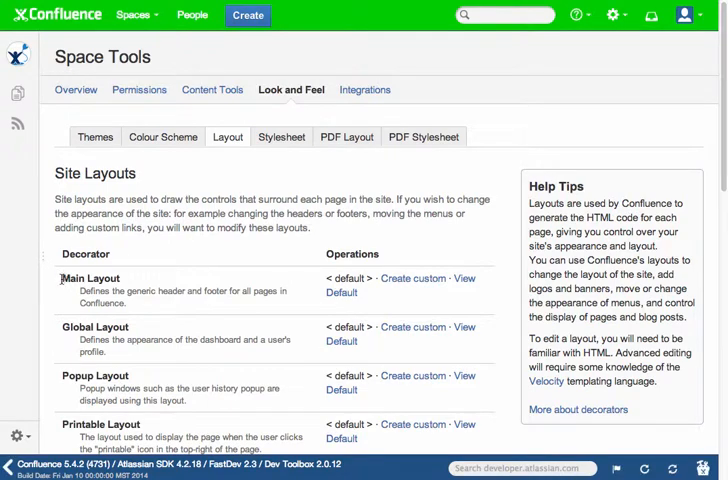
{"action": "scroll", "scroll_direction": "down", "scroll_amount": 3}
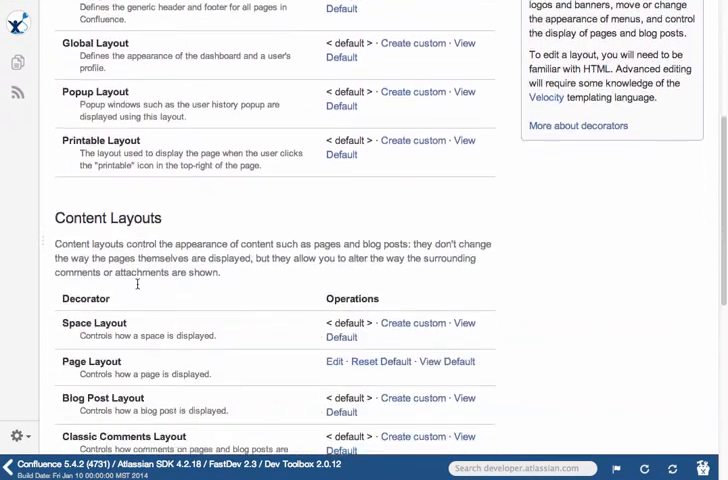
{"action": "scroll", "scroll_direction": "down", "scroll_amount": 3}
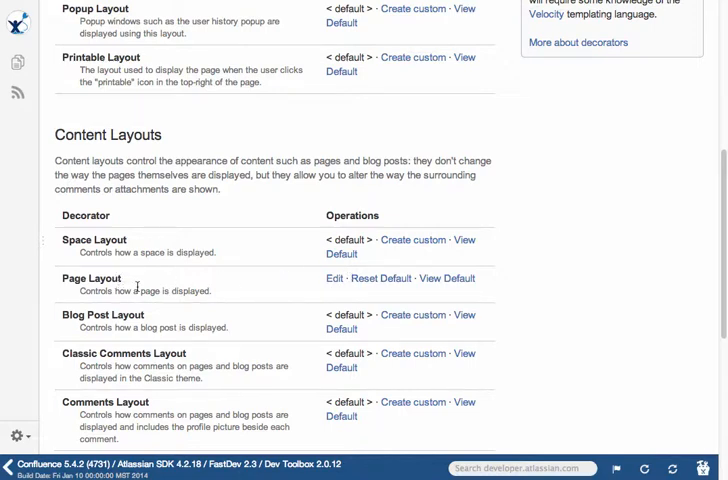
{"action": "left_click", "coordinate": [327, 278]}
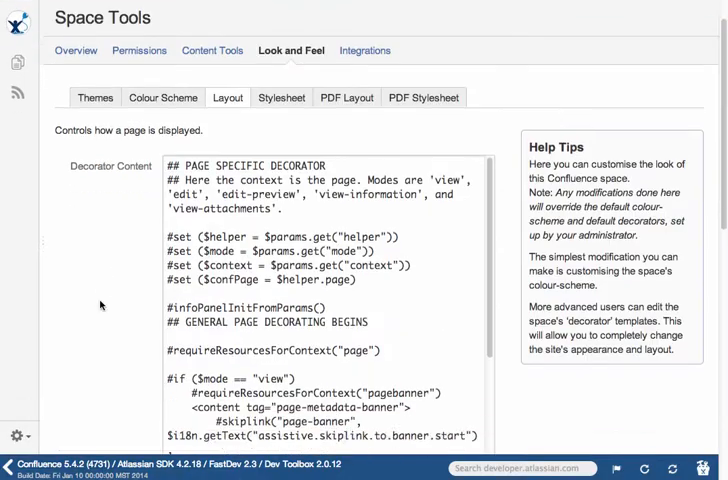
- Append a centered SendToPageEmailAddress macro to the decorator content and save it
{"action": "scroll", "scroll_direction": "down", "scroll_amount": 3}
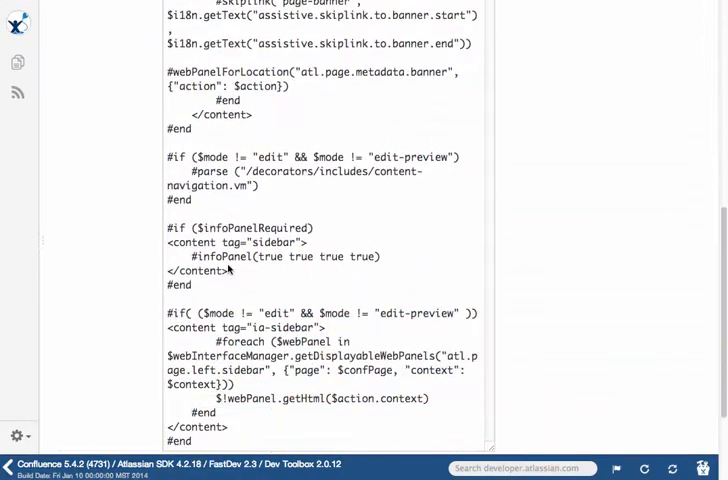
{"action": "scroll", "scroll_direction": "down", "scroll_amount": 3}
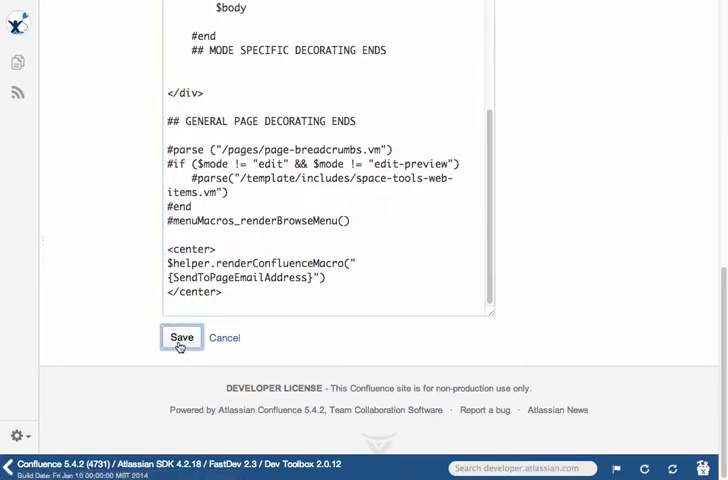
{"action": "left_click", "coordinate": [182, 337]}
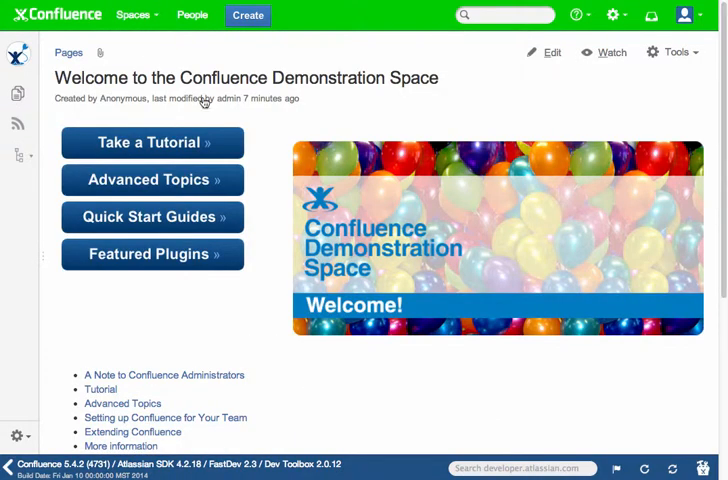
- Scroll to the bottom of the space home page to see the email address
{"action": "scroll", "scroll_direction": "down", "scroll_amount": 3}
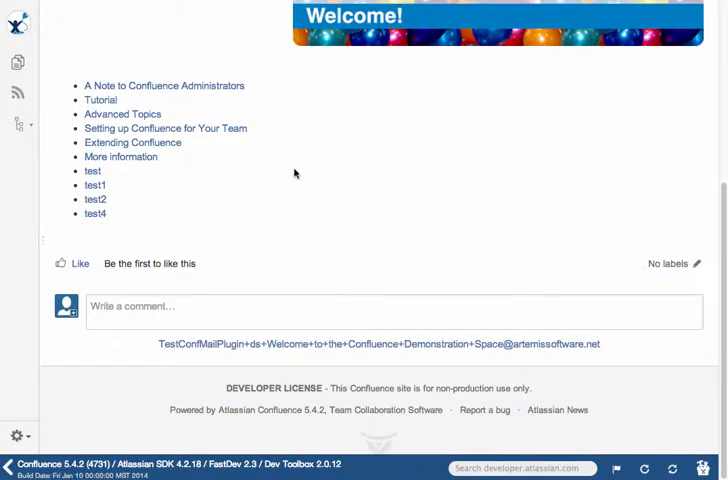
- Open the Tutorial page and scroll to its send-to-page email address at the bottom
{"action": "left_click", "coordinate": [100, 100]}
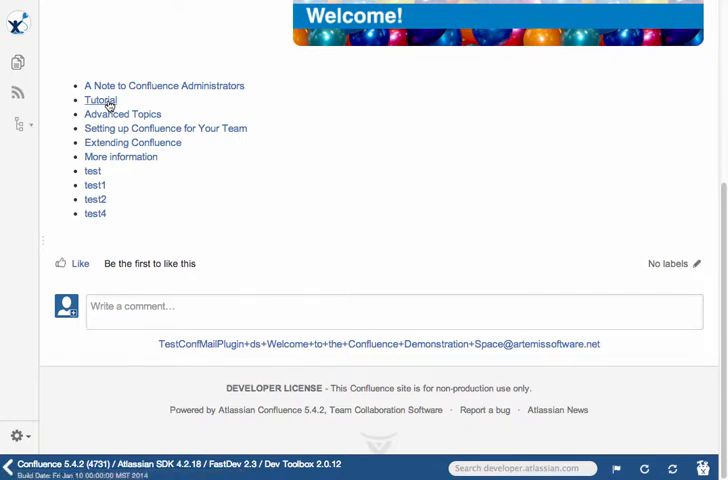
{"action": "left_click", "coordinate": [99, 101]}
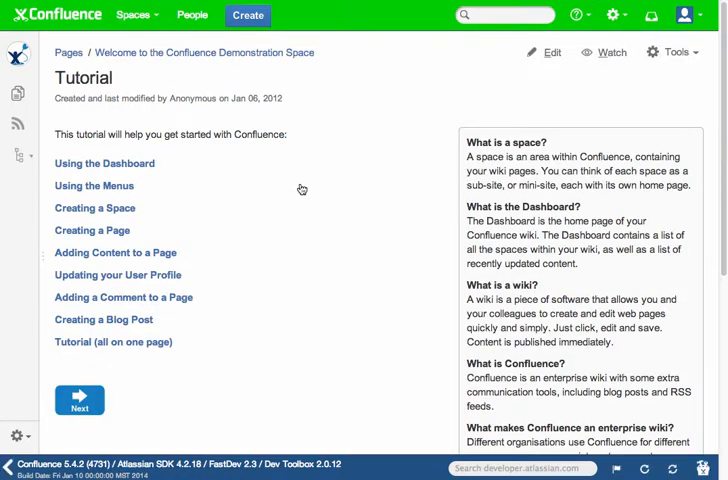
{"action": "scroll", "scroll_direction": "down", "scroll_amount": 3}
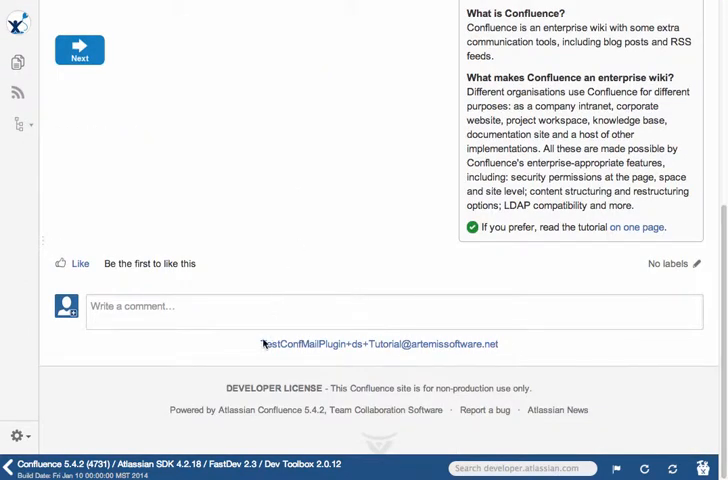